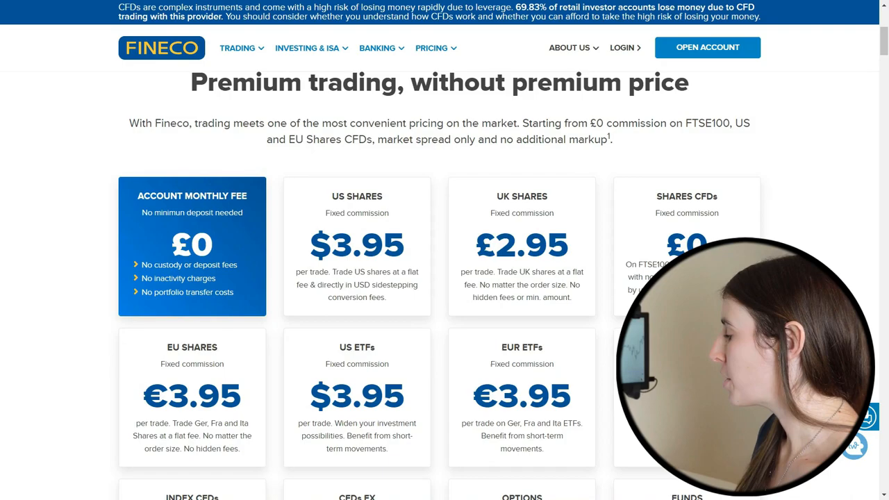
{"action": "scroll", "scroll_direction": "down", "scroll_amount": 3}
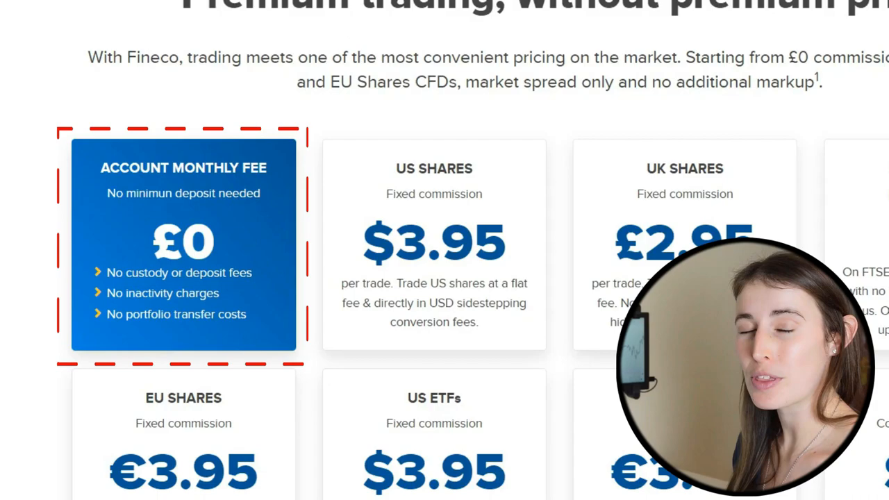
{"action": "scroll", "scroll_direction": "up", "scroll_amount": 3}
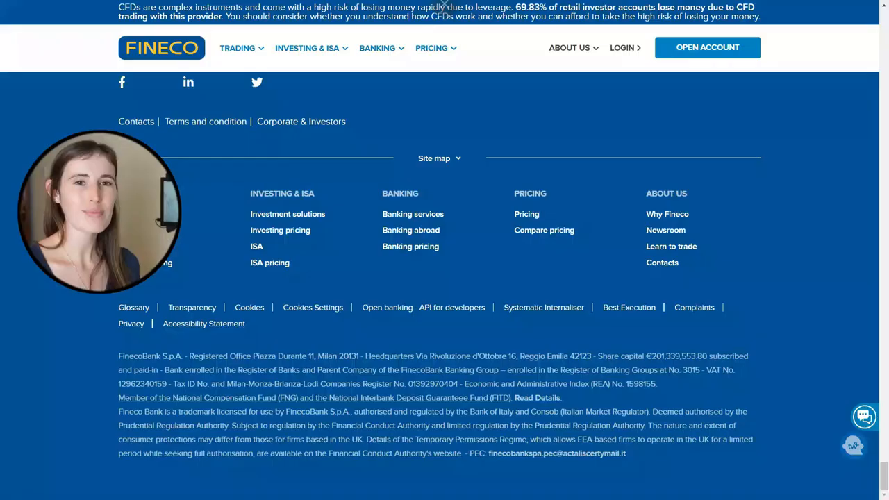
{"action": "scroll", "scroll_direction": "down", "scroll_amount": 3}
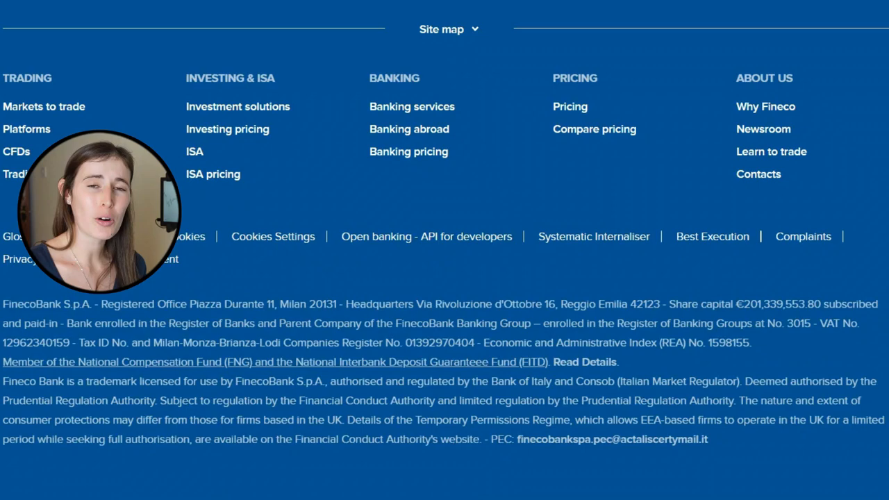